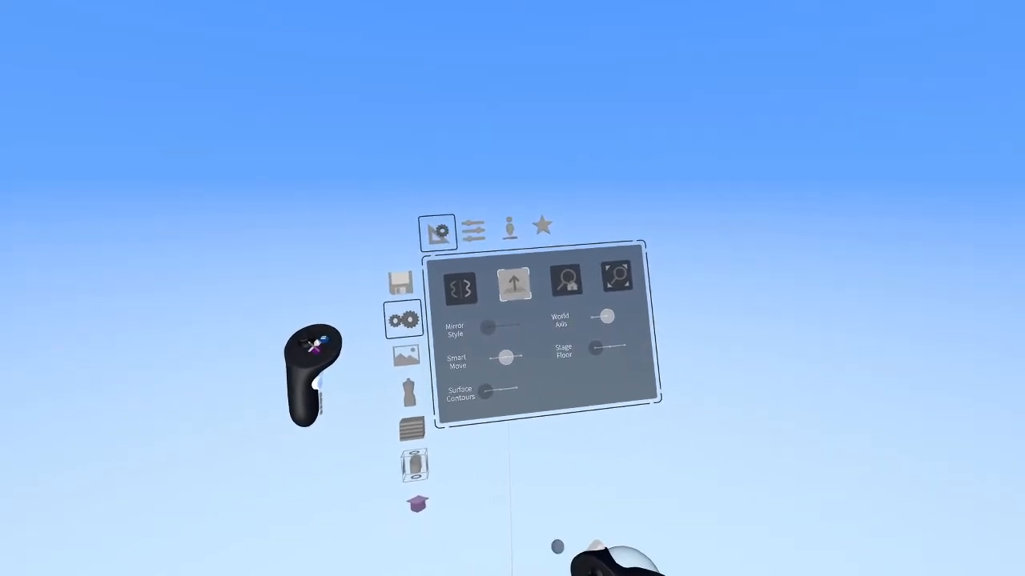
- Switch the settings panel to the Environment tab showing presets, shadows and colour wheel
{"action": "left_click", "coordinate": [509, 226]}
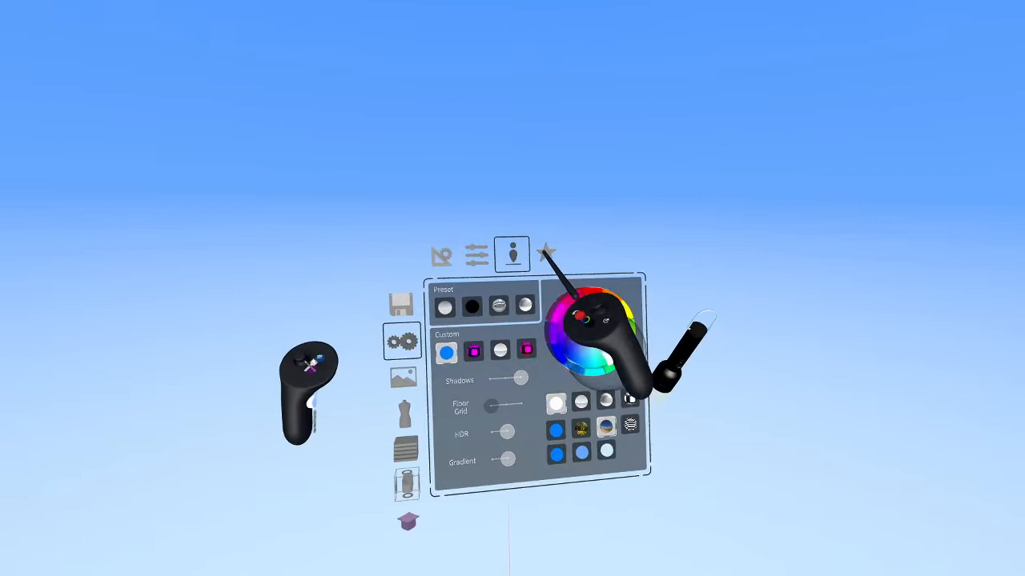
{"action": "left_click", "coordinate": [442, 255]}
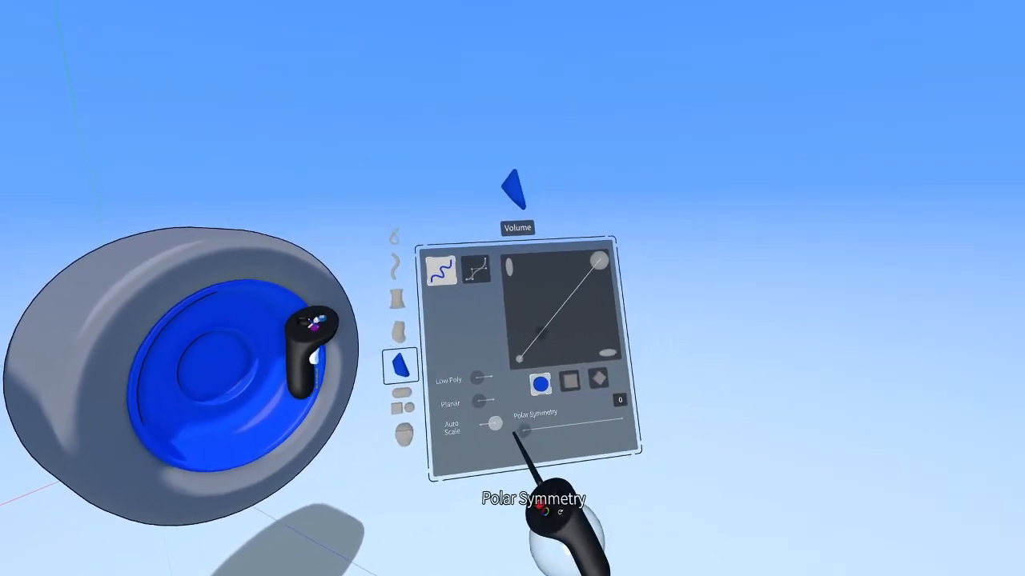
- Drag the Volume tool's Polar Symmetry slider from 0 to 5
{"action": "left_click_drag", "start_coordinate": [494, 426], "coordinate": [544, 416]}
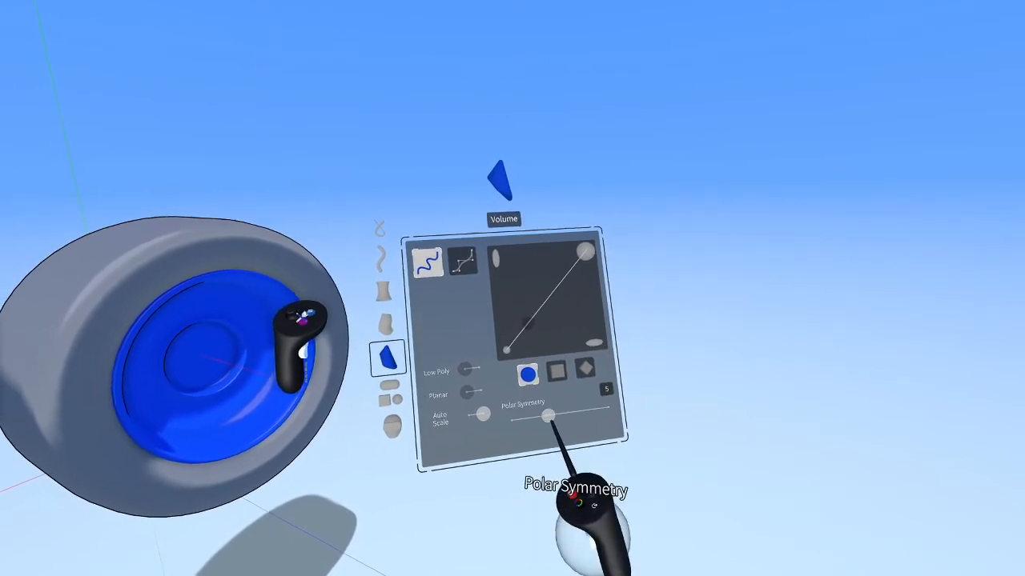